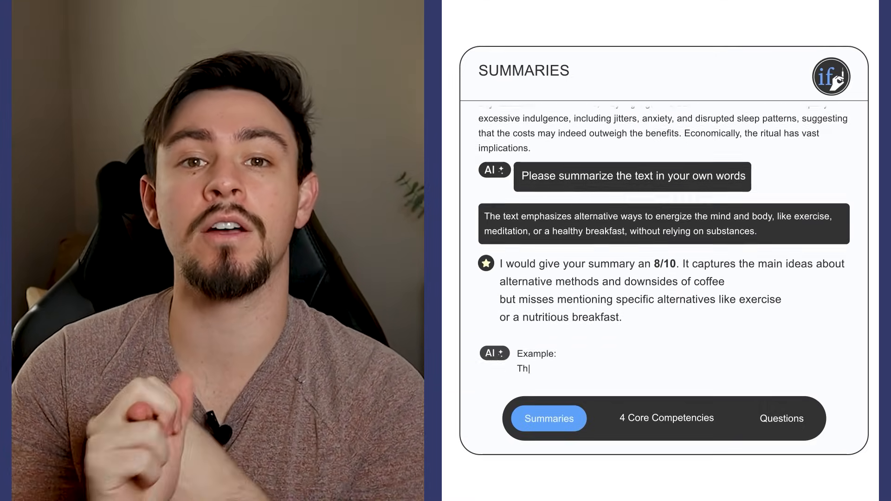
Step: Start the Reading Comprehension drill from the drills dashboard
{"action": "left_click", "coordinate": [666, 419]}
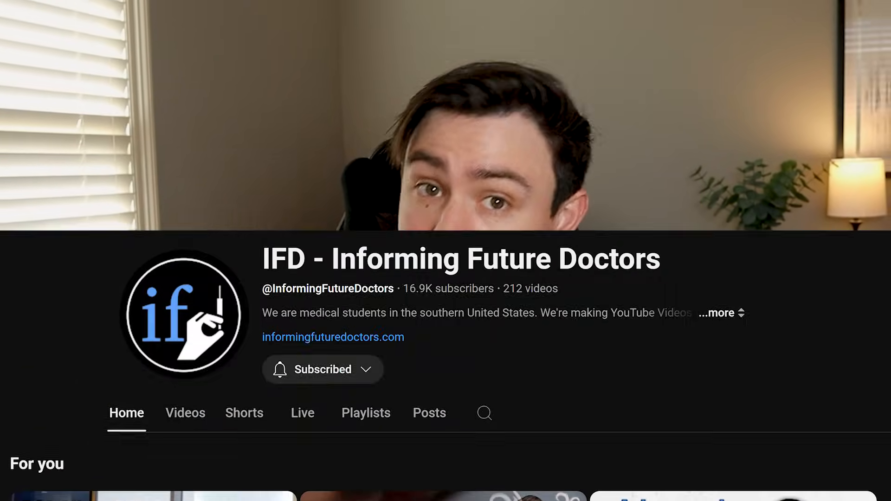
{"action": "scroll", "scroll_direction": "down", "scroll_amount": 3}
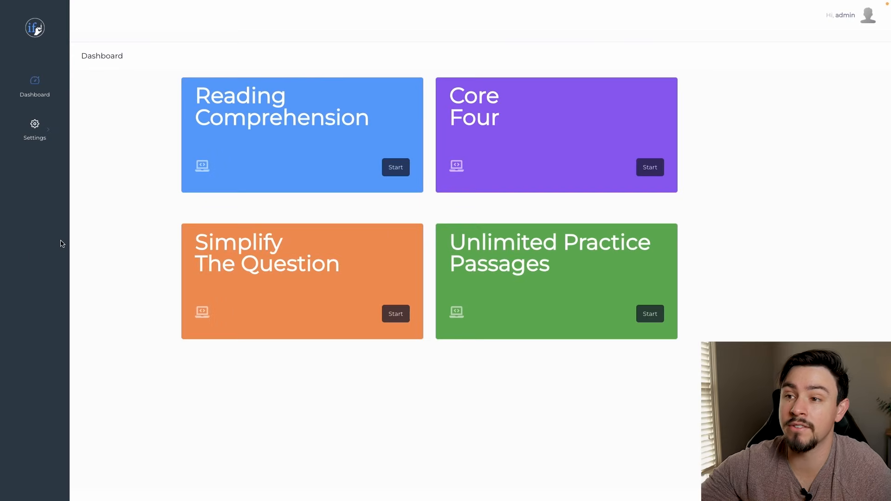
{"action": "mouse_move", "coordinate": [153, 96]}
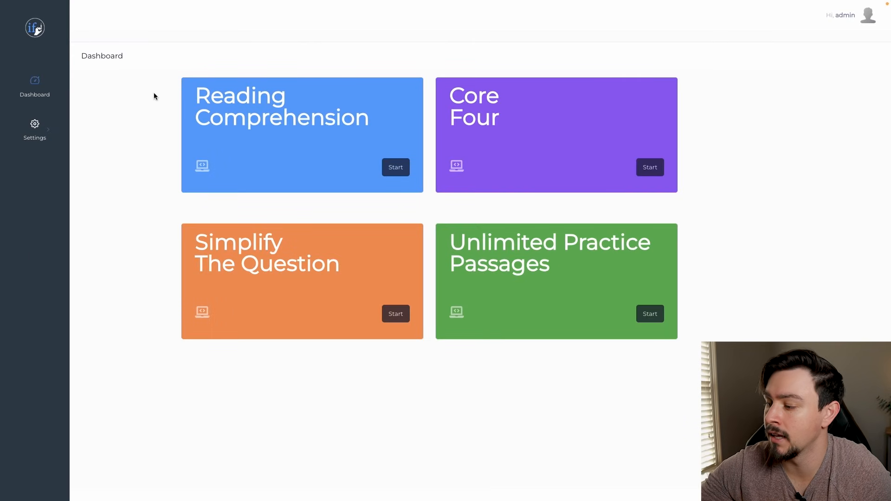
{"action": "mouse_move", "coordinate": [164, 82]}
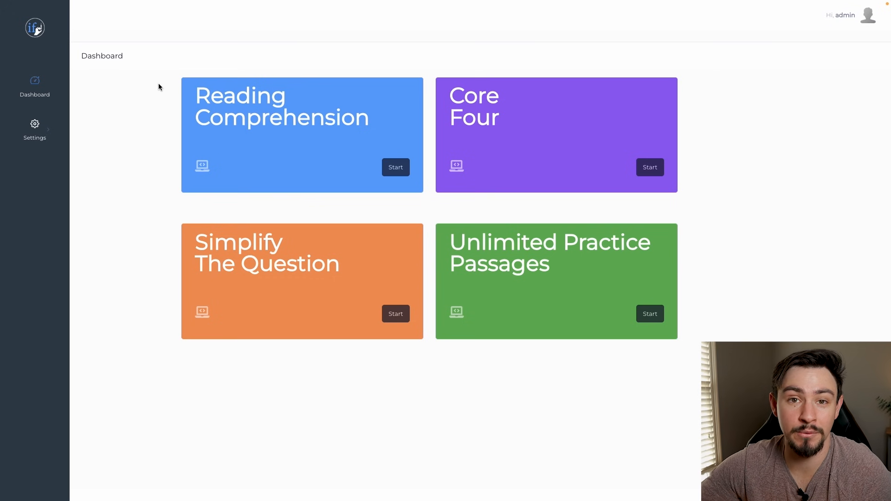
{"action": "mouse_move", "coordinate": [147, 78]}
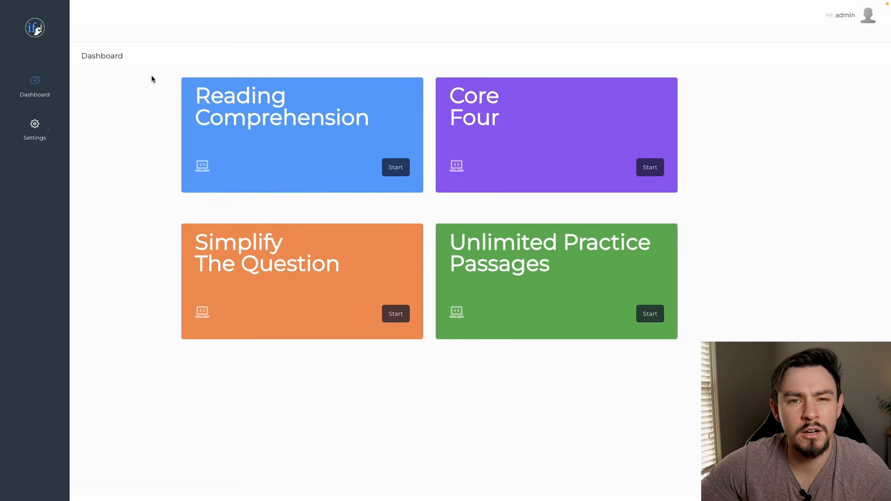
{"action": "mouse_move", "coordinate": [122, 93]}
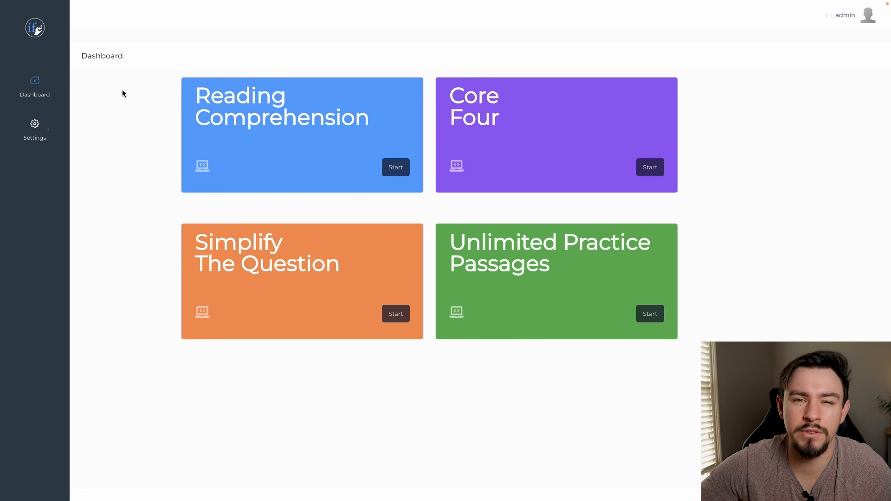
{"action": "mouse_move", "coordinate": [163, 95]}
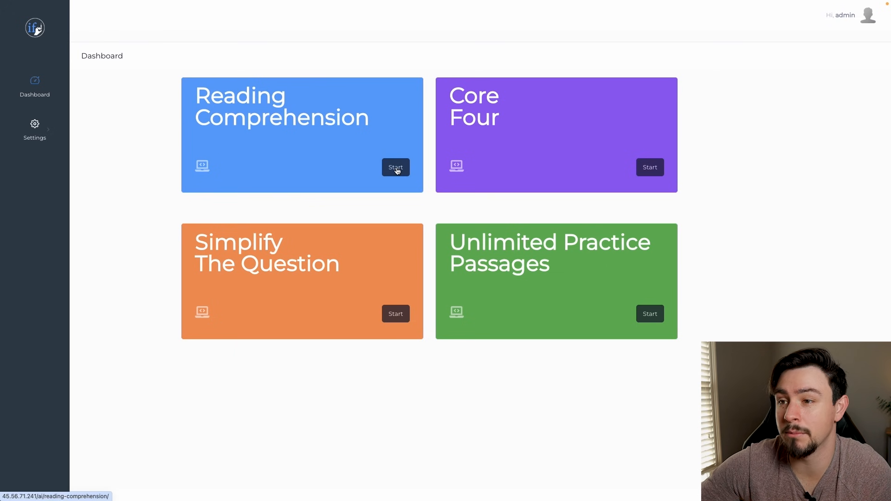
{"action": "mouse_move", "coordinate": [495, 141]}
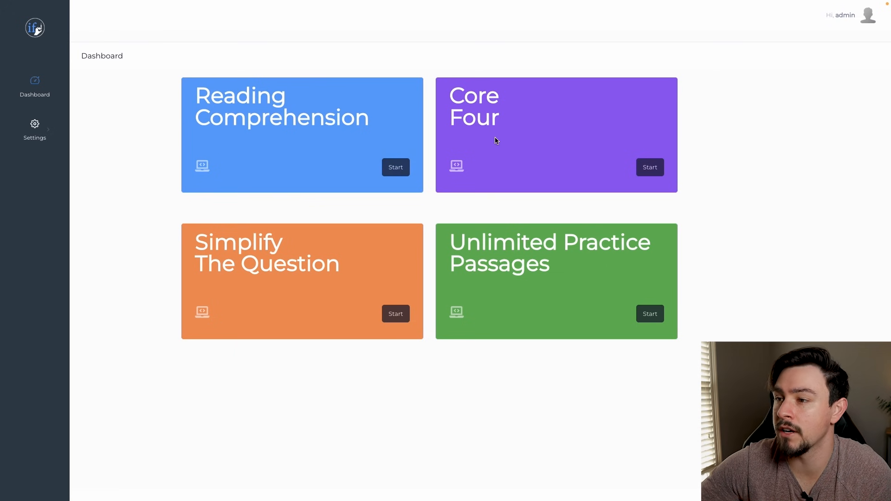
{"action": "mouse_move", "coordinate": [175, 159]}
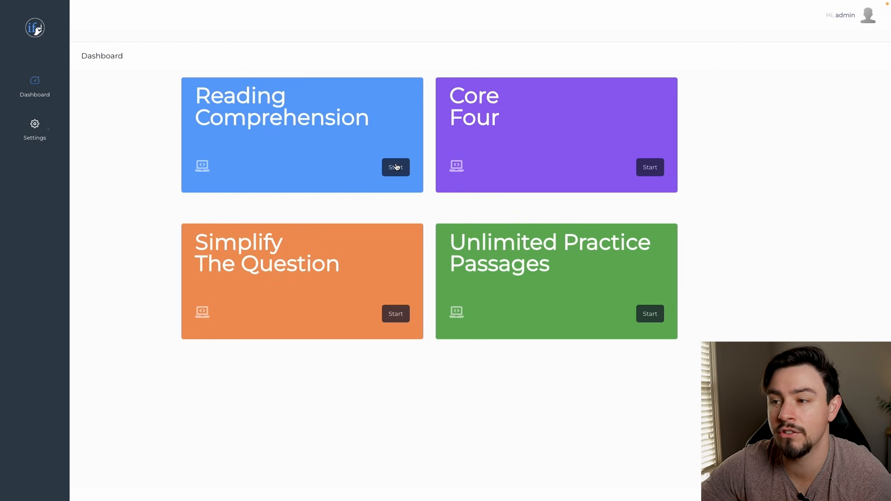
{"action": "left_click", "coordinate": [395, 167]}
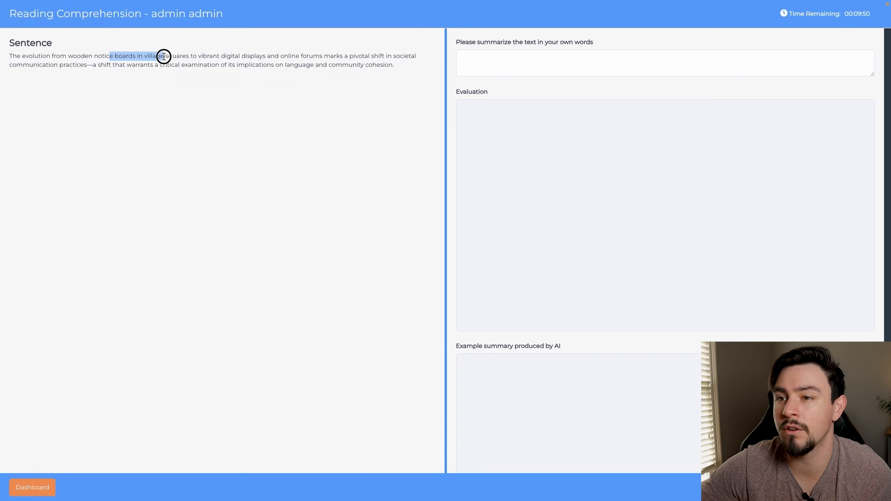
Step: Highlight the notice-boards sentence and draft a summary in the box ('evolu…', '…ges in co')
{"action": "left_click_drag", "start_coordinate": [165, 57], "coordinate": [281, 57]}
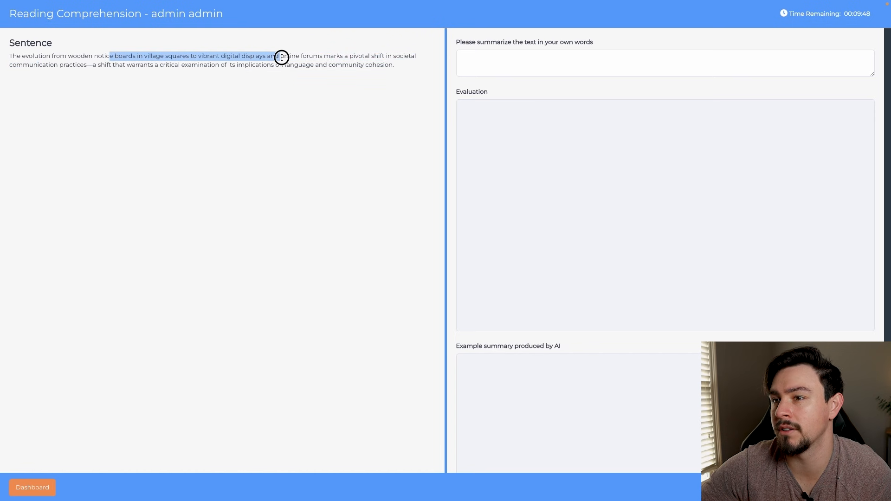
{"action": "left_click_drag", "start_coordinate": [281, 57], "coordinate": [338, 56]}
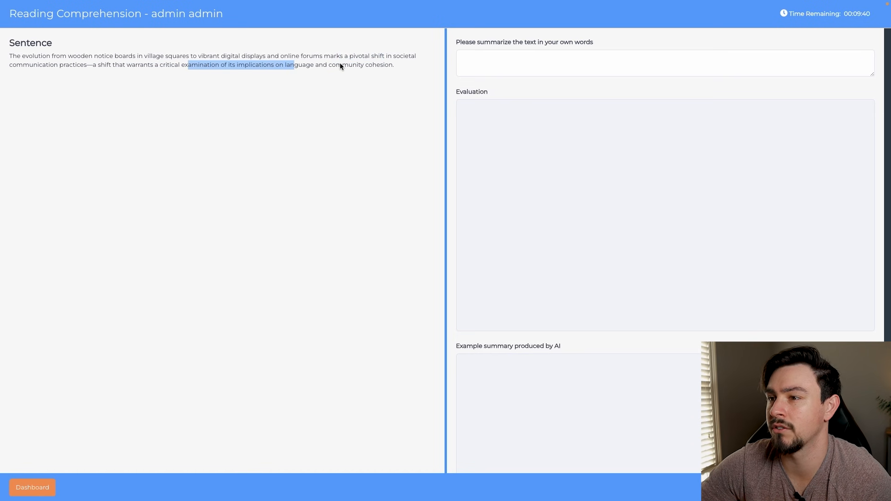
{"action": "left_click", "coordinate": [665, 62]}
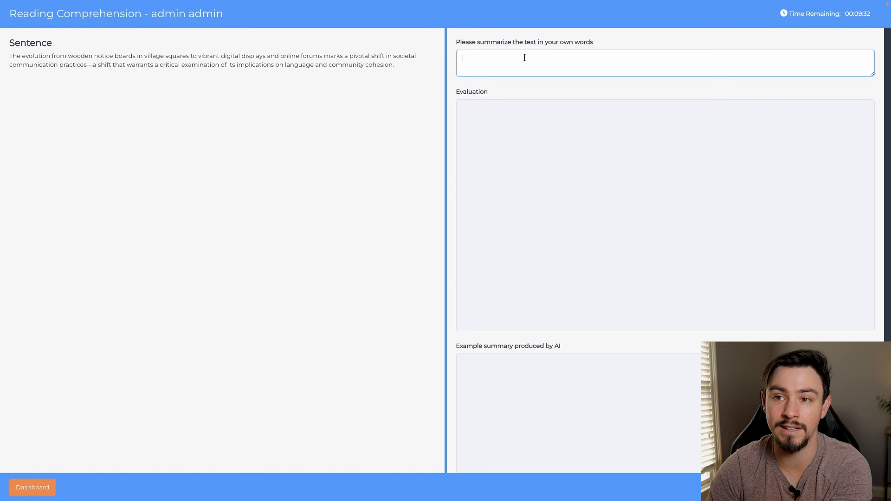
{"action": "type", "text": "evolution of signs shows chan"}
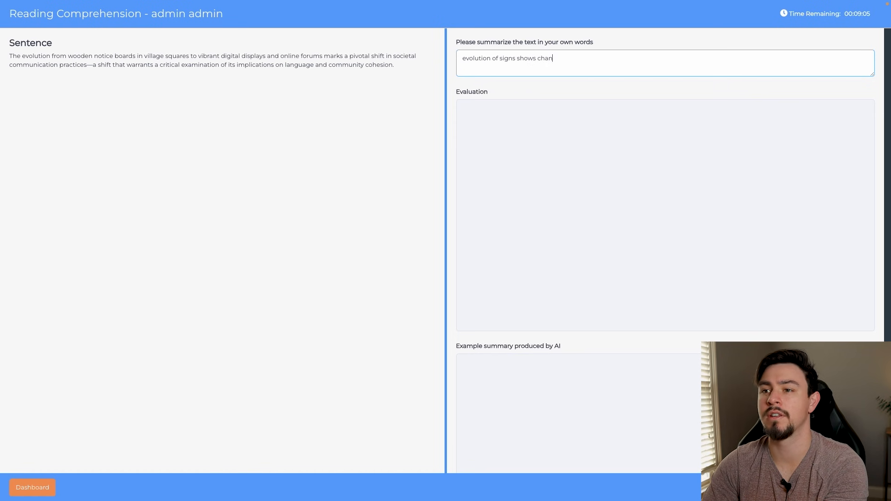
{"action": "type", "text": "ges in community"}
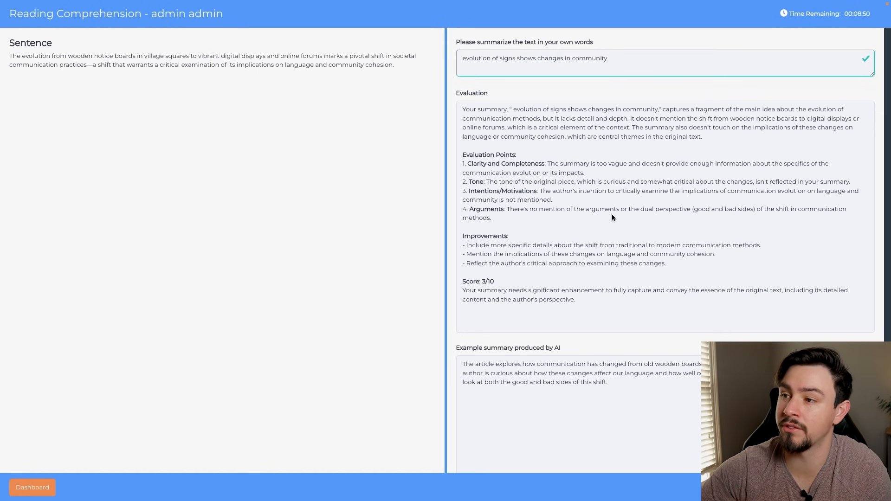
{"action": "mouse_move", "coordinate": [543, 232]}
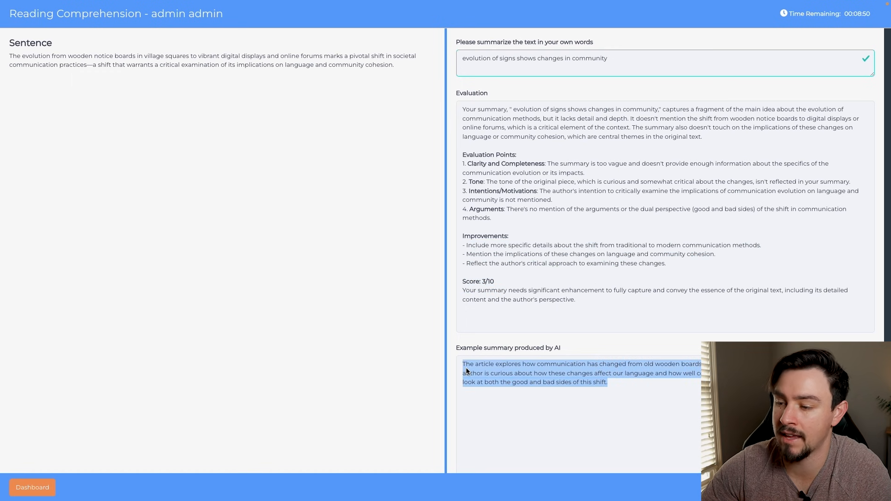
Step: Submit the summary, getting the 3/10 AI evaluation and example summary, and move to the next paragraph
{"action": "left_click", "coordinate": [301, 284]}
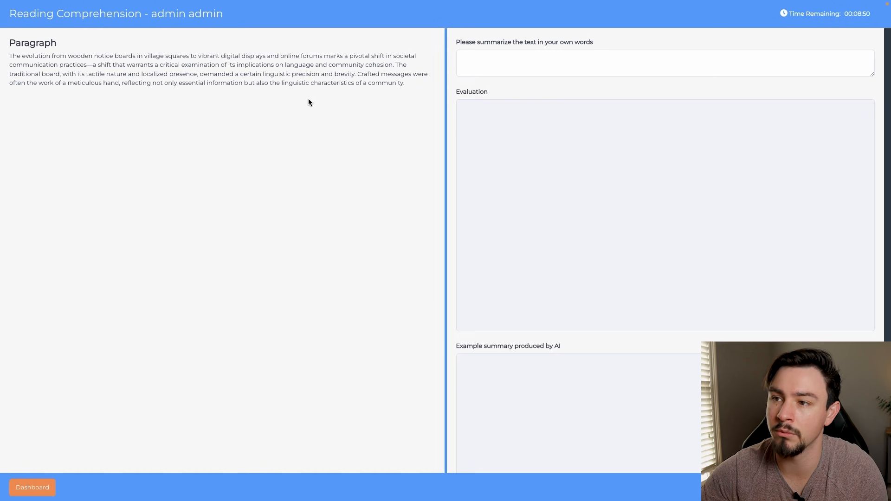
{"action": "mouse_move", "coordinate": [187, 133]}
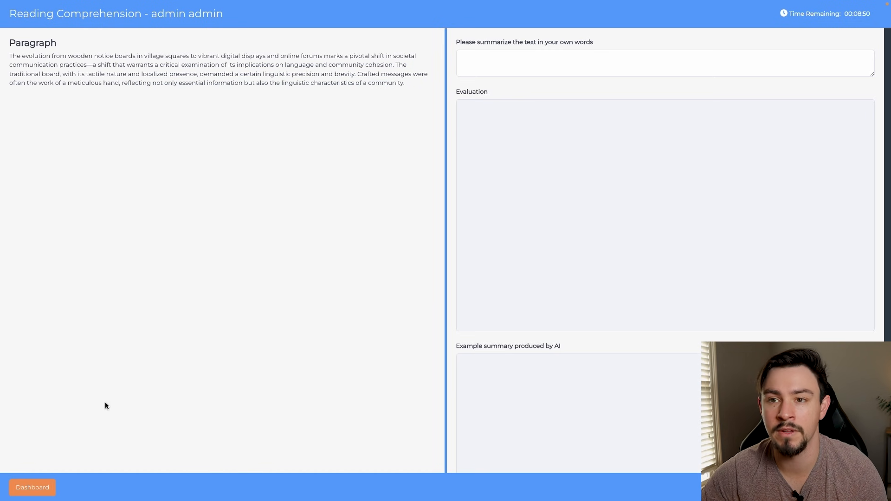
Step: Return to the dashboard and launch the Core Four drill on the Mannerism passage
{"action": "left_click", "coordinate": [31, 487]}
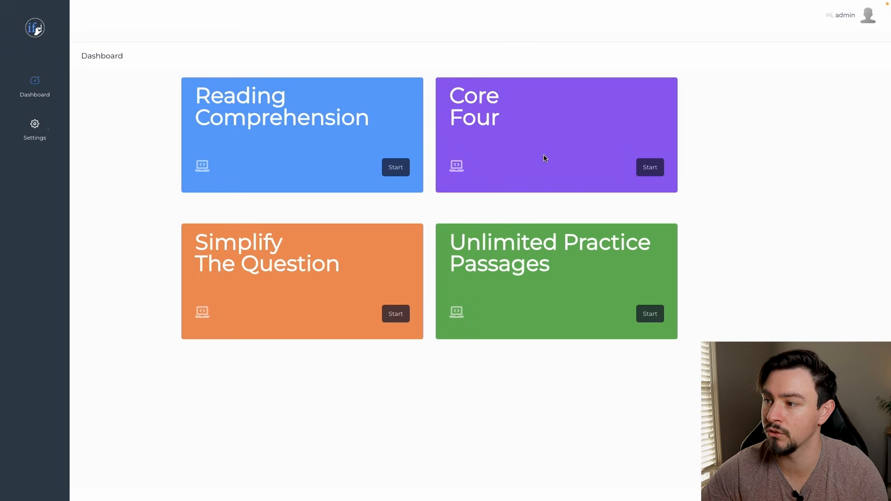
{"action": "left_click", "coordinate": [649, 167]}
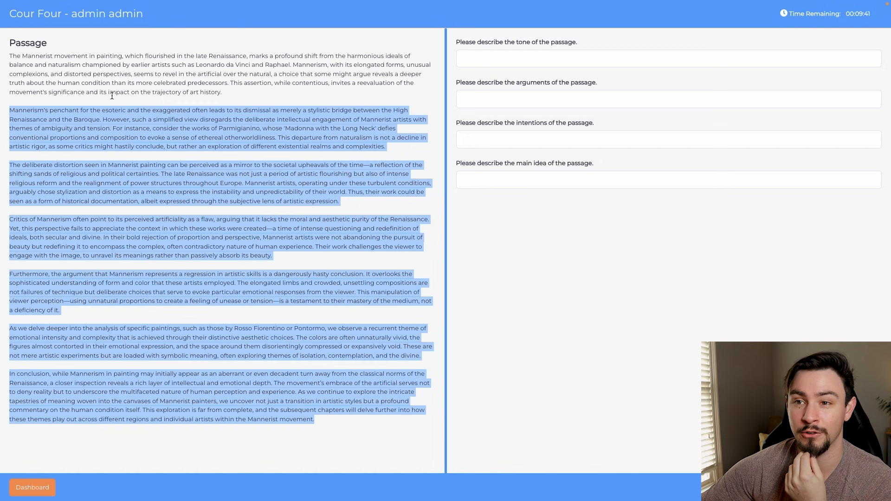
{"action": "mouse_move", "coordinate": [233, 95]}
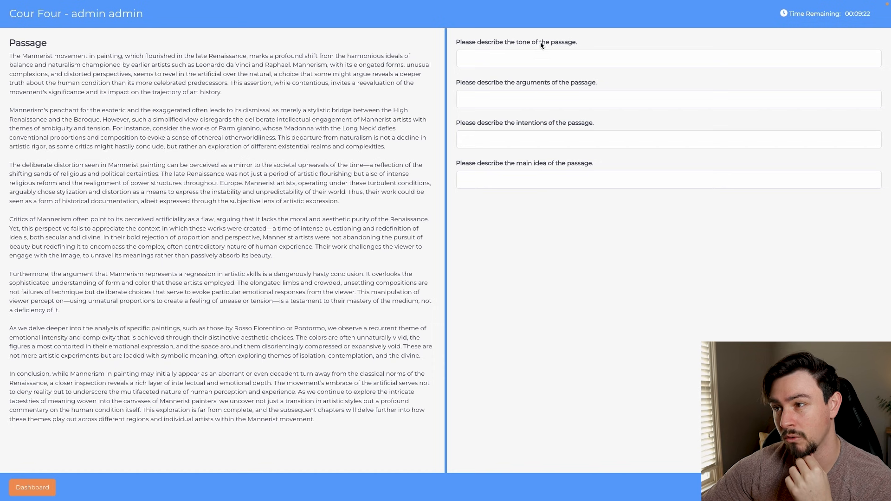
Step: Answer tone 'in…', arguments 'mannerism was great', intentions 'to convince people that mannerism helpe…', and begin main idea 'Manner'
{"action": "left_click", "coordinate": [668, 58]}
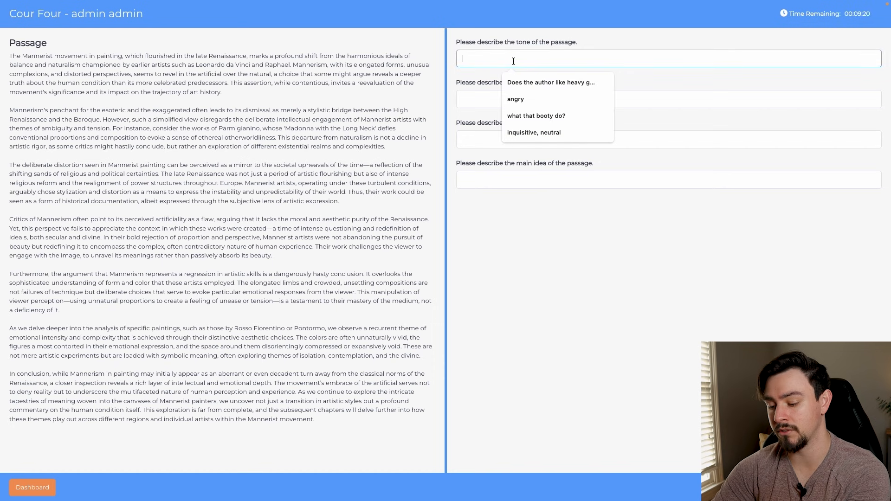
{"action": "type", "text": "inquisitive, neutral"}
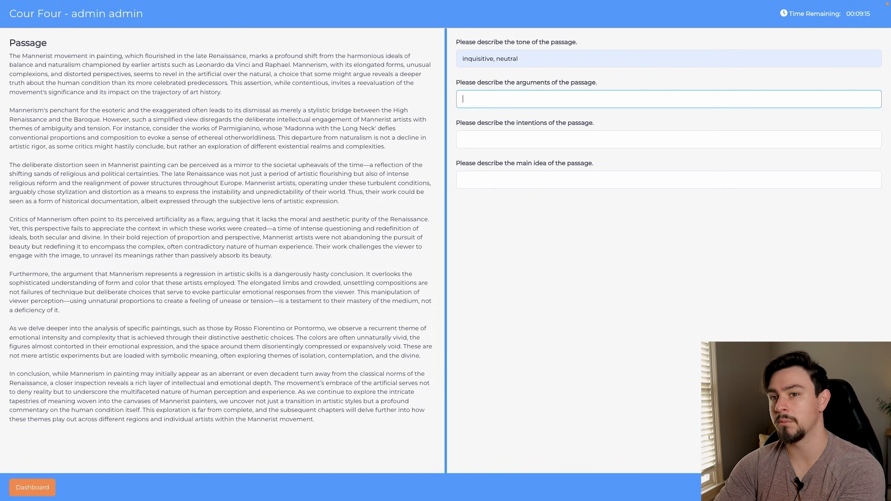
{"action": "type", "text": "mannerism was"}
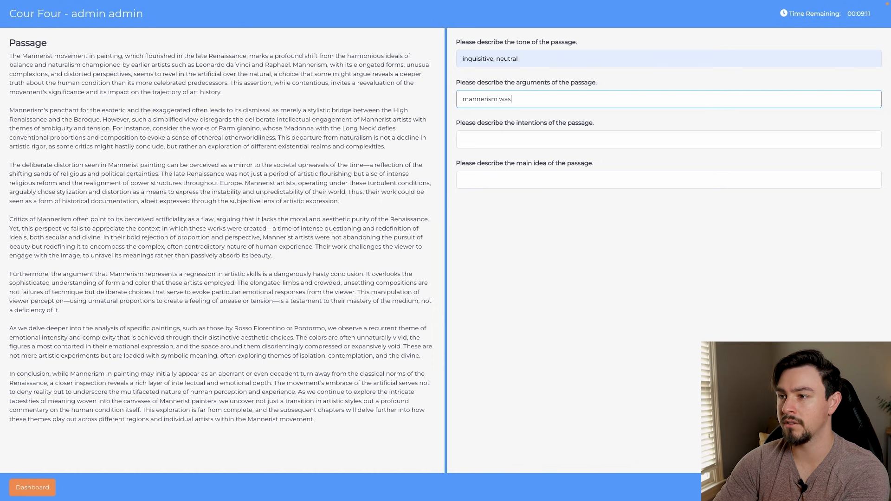
{"action": "type", "text": "great"}
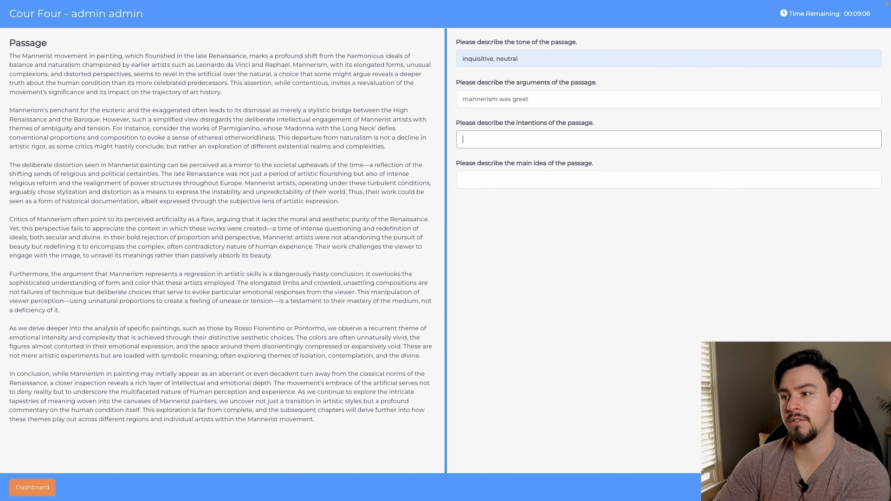
{"action": "type", "text": "to convince people t"}
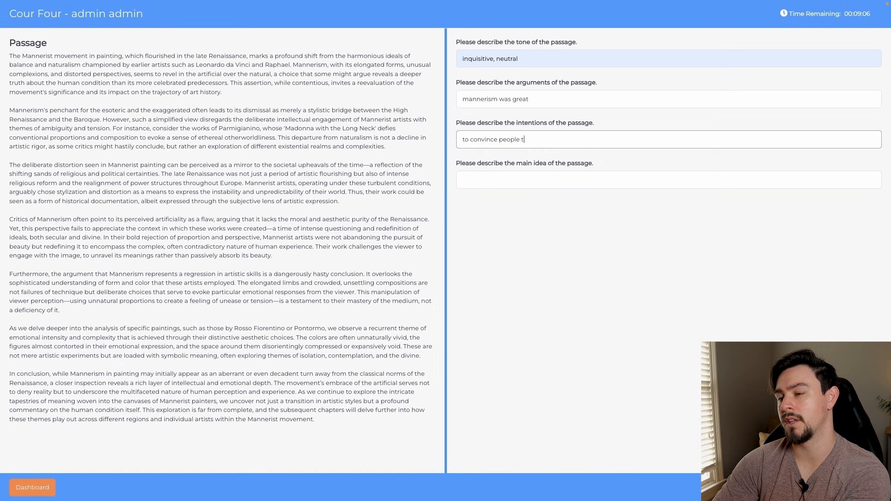
{"action": "type", "text": "hat mannerism helped economic growth"}
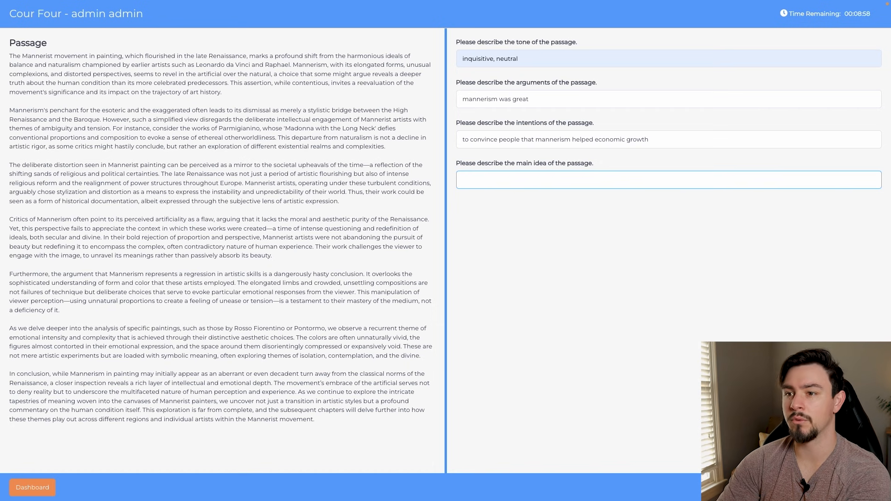
{"action": "type", "text": "Manner"}
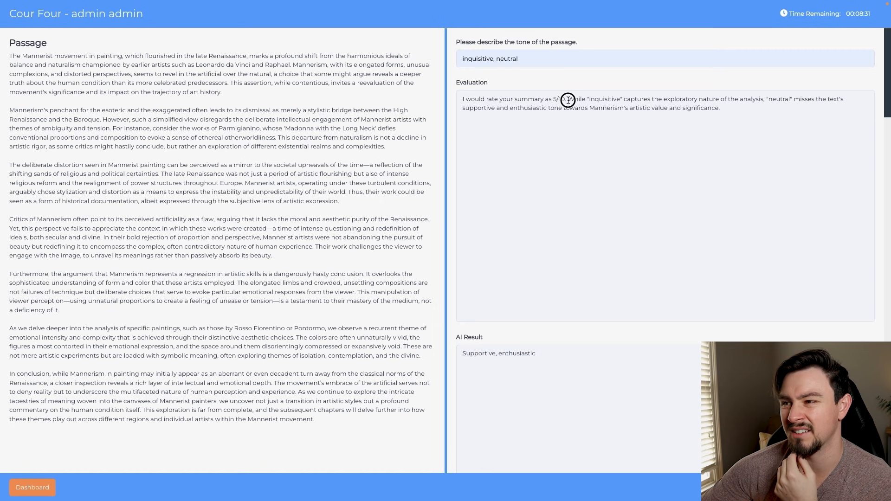
Step: Review the 5/10 tone evaluation and the arguments remark about focusing on economic growth, highlighting key phrases
{"action": "double_click", "coordinate": [558, 99]}
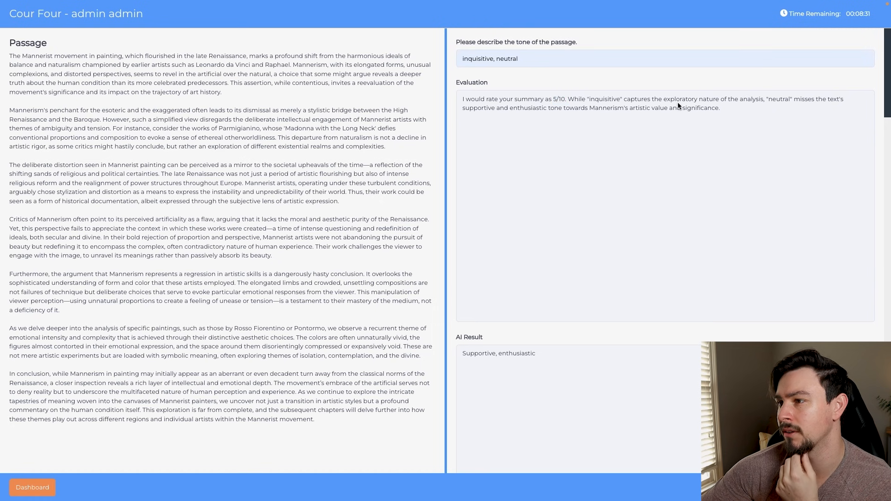
{"action": "left_click_drag", "start_coordinate": [663, 99], "coordinate": [749, 99]}
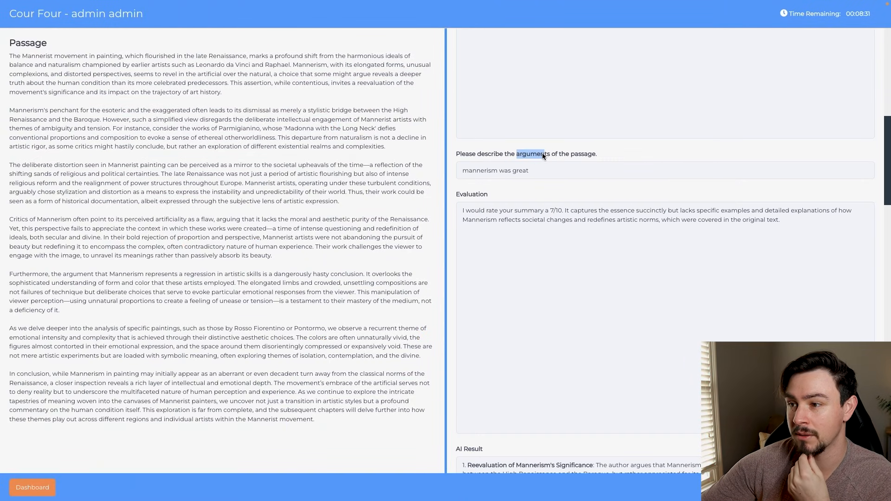
{"action": "scroll", "scroll_direction": "down", "scroll_amount": 3}
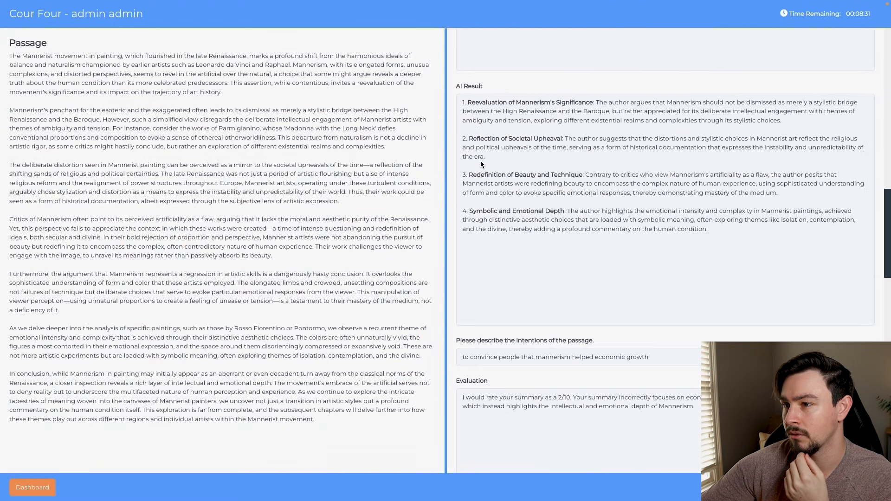
{"action": "scroll", "scroll_direction": "down", "scroll_amount": 3}
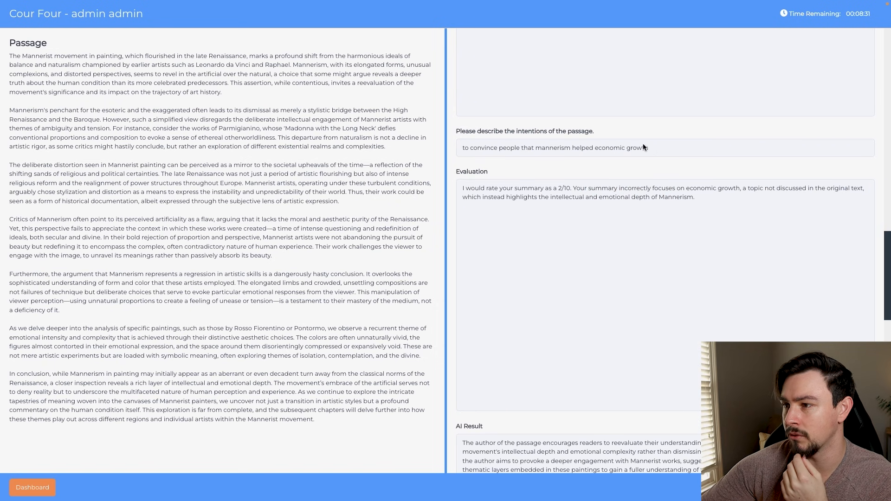
{"action": "left_click_drag", "start_coordinate": [638, 189], "coordinate": [741, 189]}
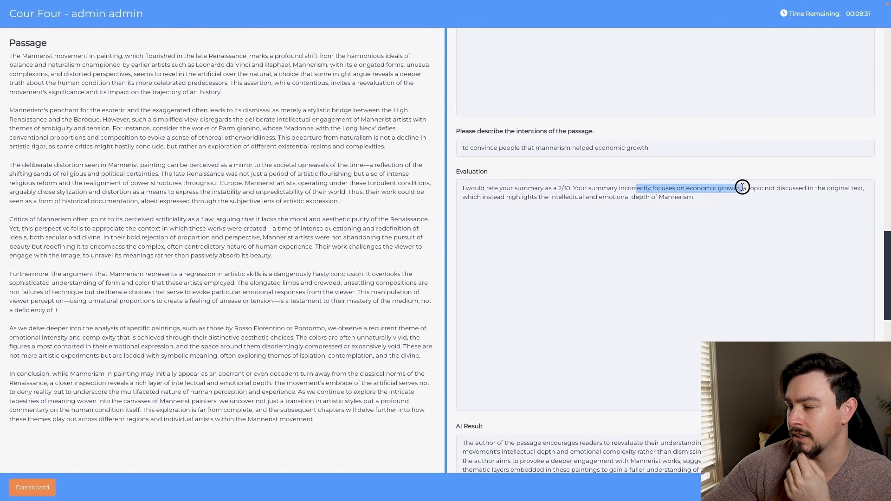
Step: Review the AI results for the author's intentions and the main idea, highlighting their key statements
{"action": "scroll", "scroll_direction": "down", "scroll_amount": 3}
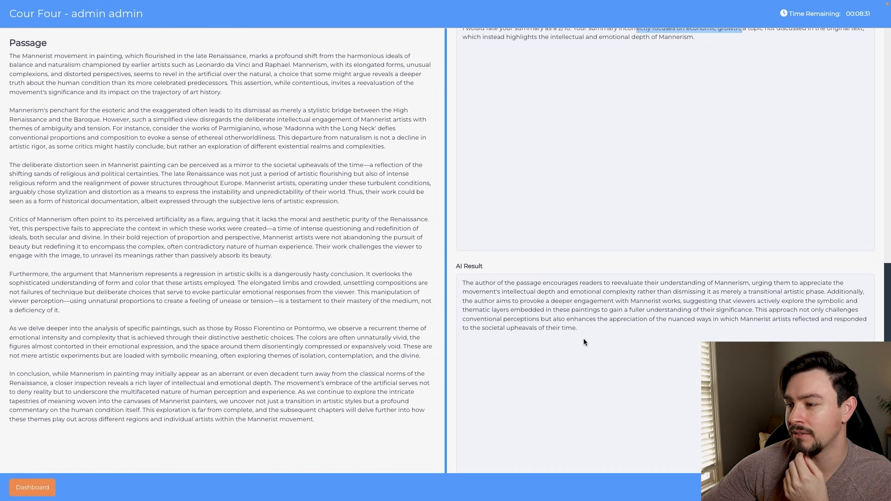
{"action": "left_click_drag", "start_coordinate": [462, 282], "coordinate": [577, 328]}
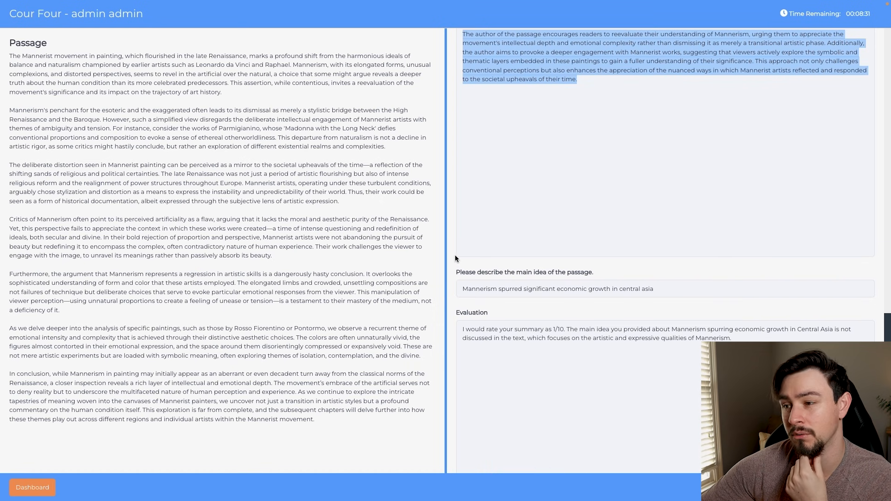
{"action": "scroll", "scroll_direction": "down", "scroll_amount": 3}
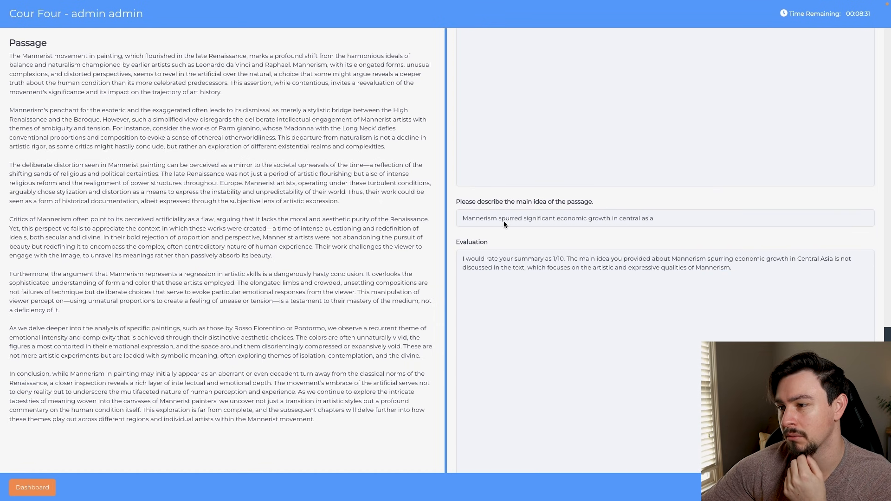
{"action": "double_click", "coordinate": [558, 259]}
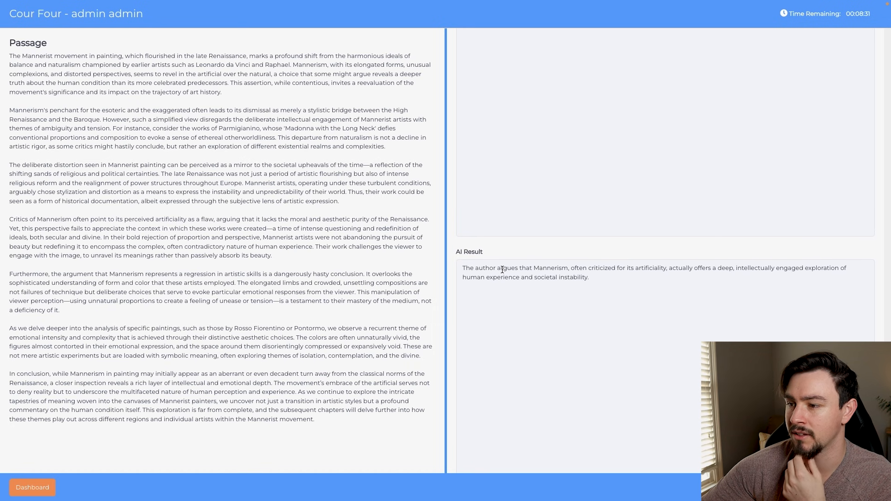
{"action": "left_click_drag", "start_coordinate": [591, 267], "coordinate": [650, 267]}
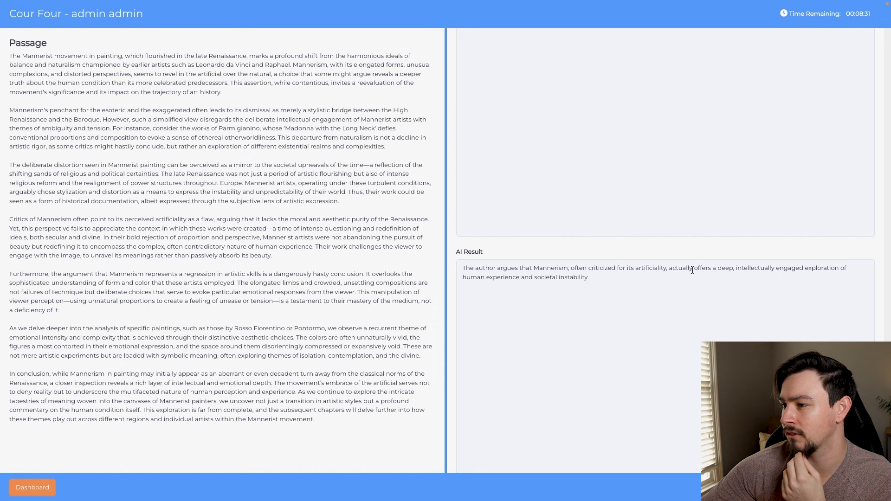
{"action": "double_click", "coordinate": [768, 268]}
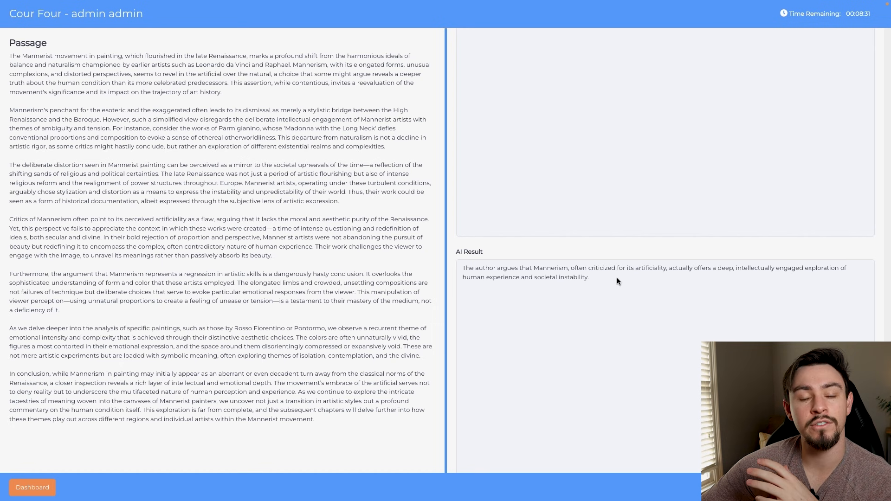
Step: Leave Core Four and return to the drills dashboard
{"action": "left_click", "coordinate": [32, 488]}
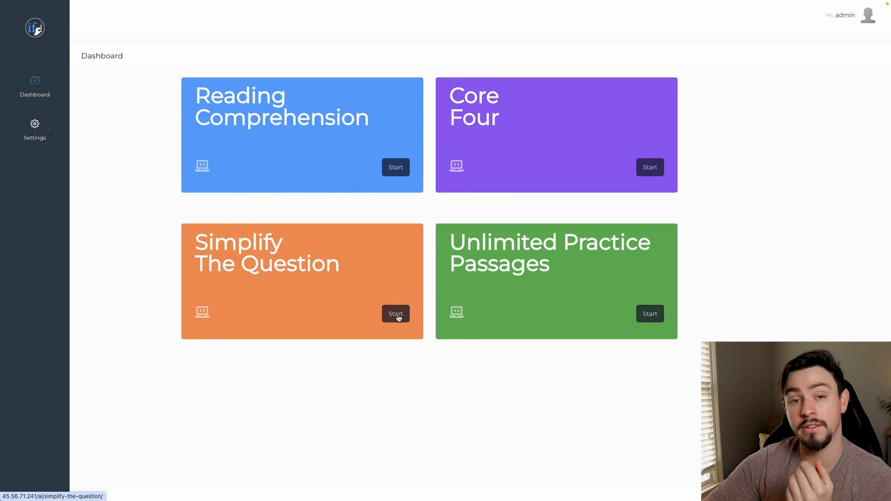
Step: Start Simplify The Question and highlight key words in question 1's stem on biometric identification
{"action": "left_click", "coordinate": [396, 313]}
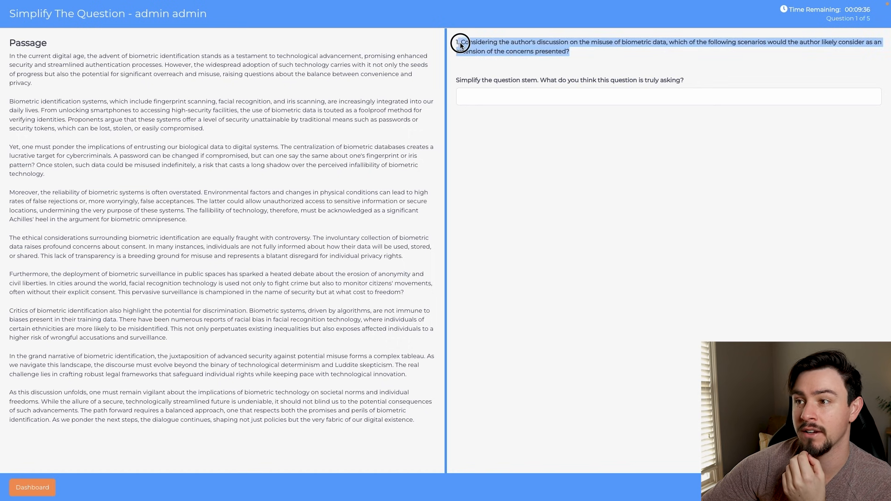
{"action": "mouse_move", "coordinate": [459, 45]}
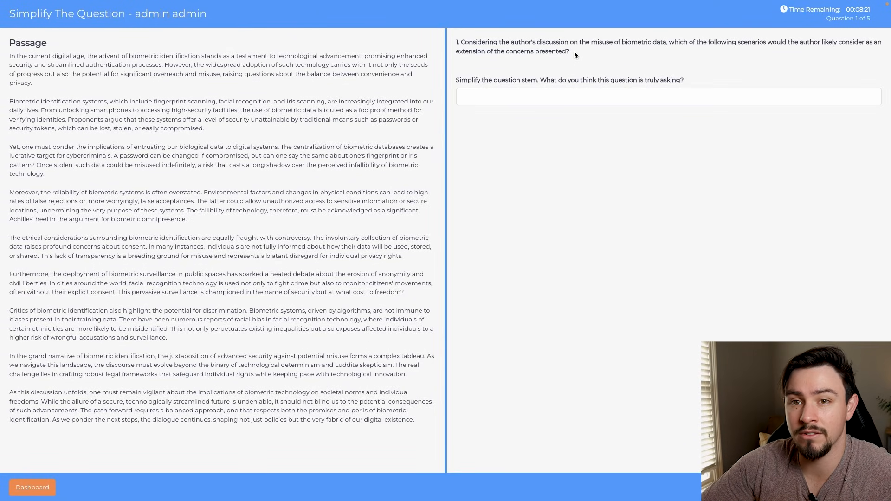
{"action": "double_click", "coordinate": [561, 51]}
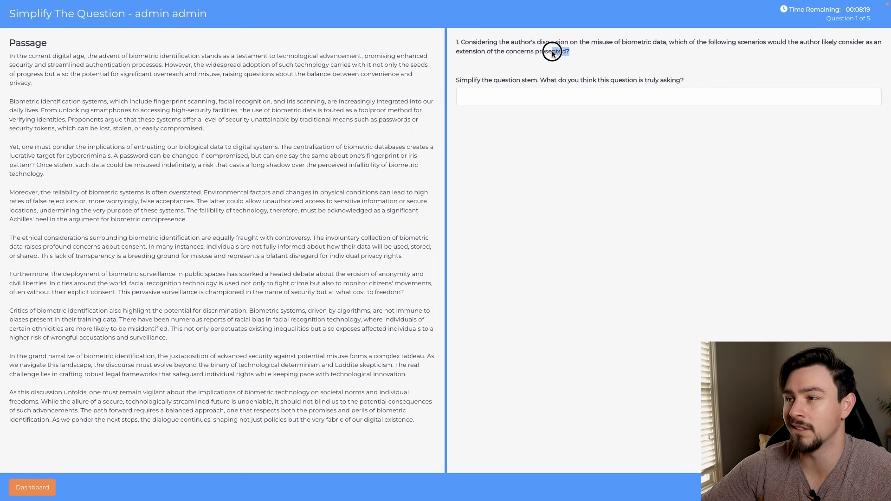
{"action": "left_click_drag", "start_coordinate": [568, 51], "coordinate": [463, 42]}
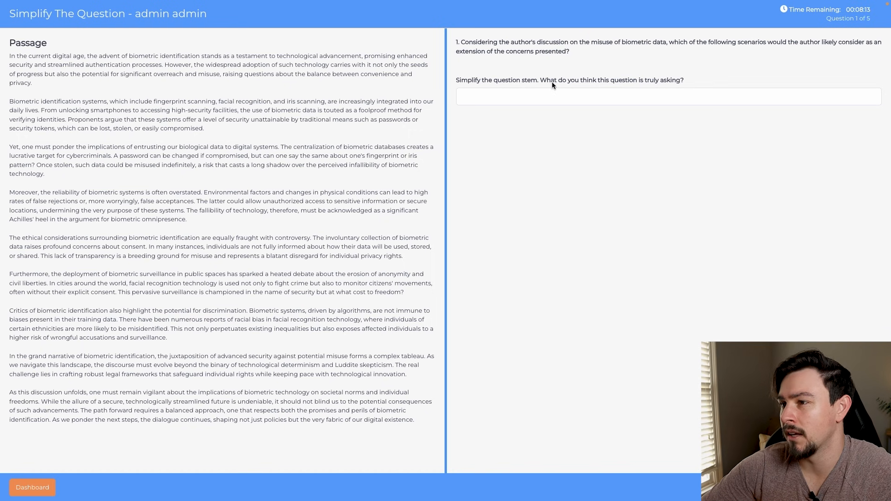
{"action": "mouse_move", "coordinate": [538, 43]}
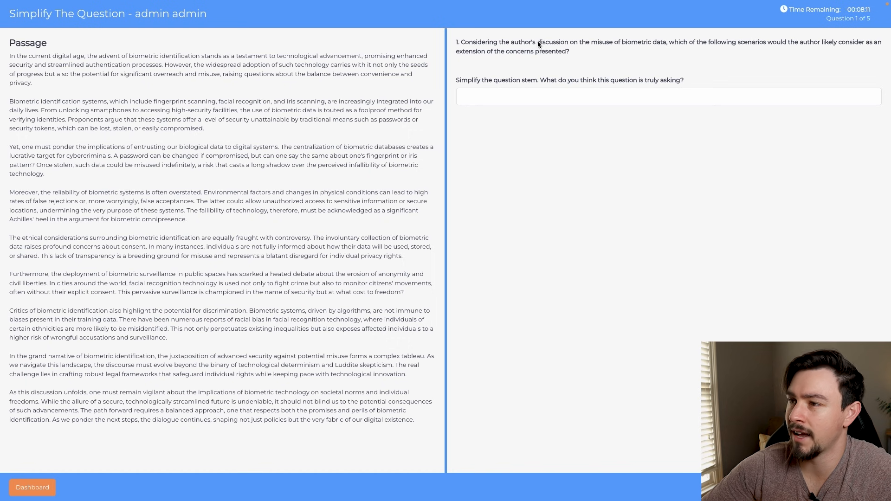
Step: Write the simplified stem about a scenario misrepresenting biometric identification, ending 'What would happen logically?'
{"action": "type", "text": "identify another scena"}
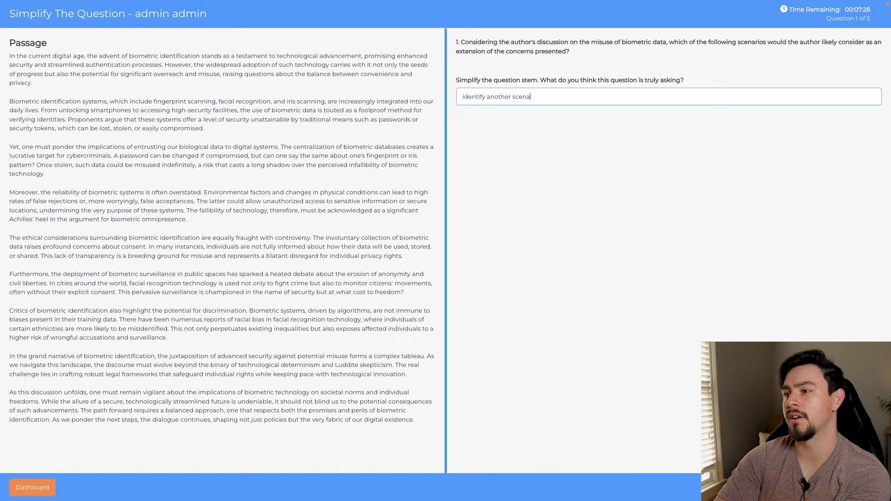
{"action": "type", "text": "rio or outcome of mi"}
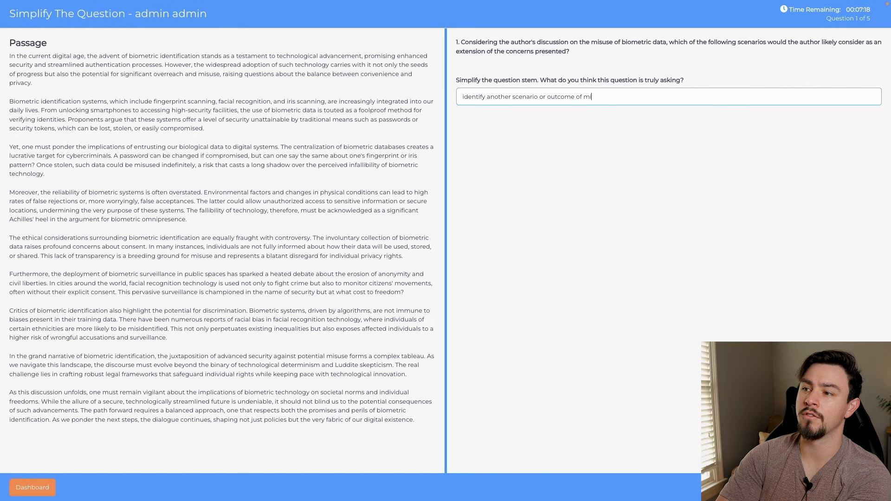
{"action": "type", "text": "srepresenting biometric data?"}
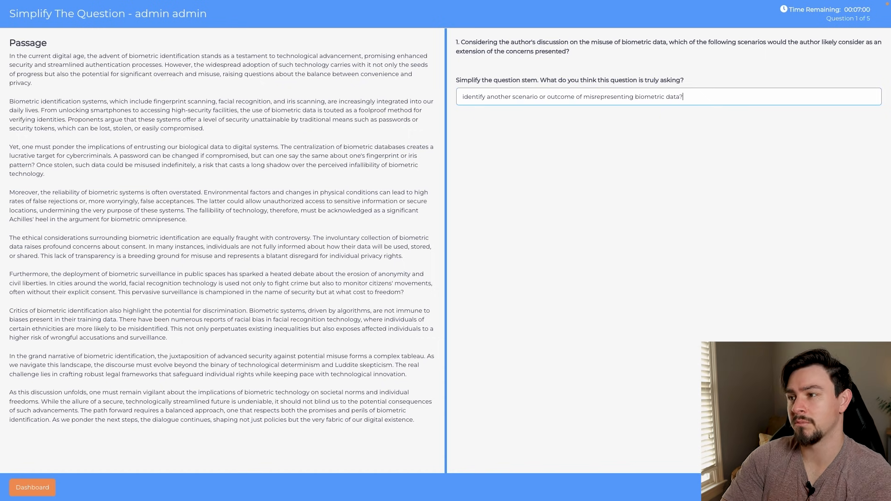
{"action": "type", "text": "What"}
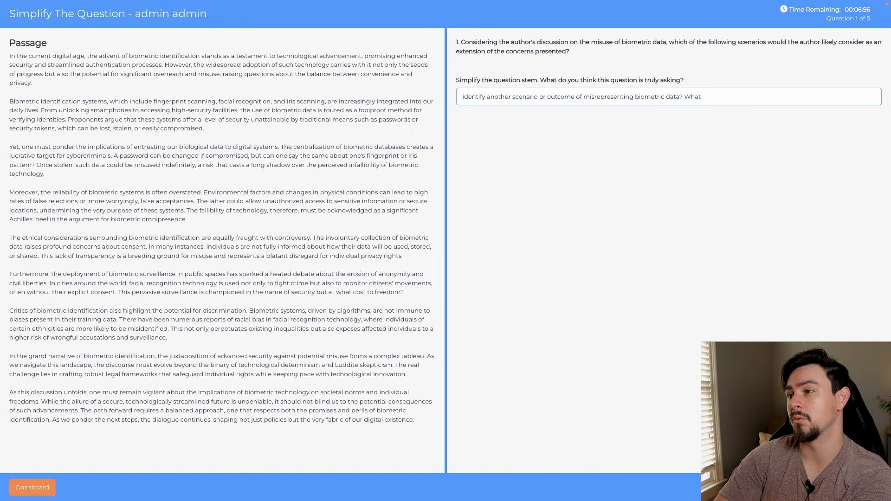
{"action": "type", "text": "would happen logically?"}
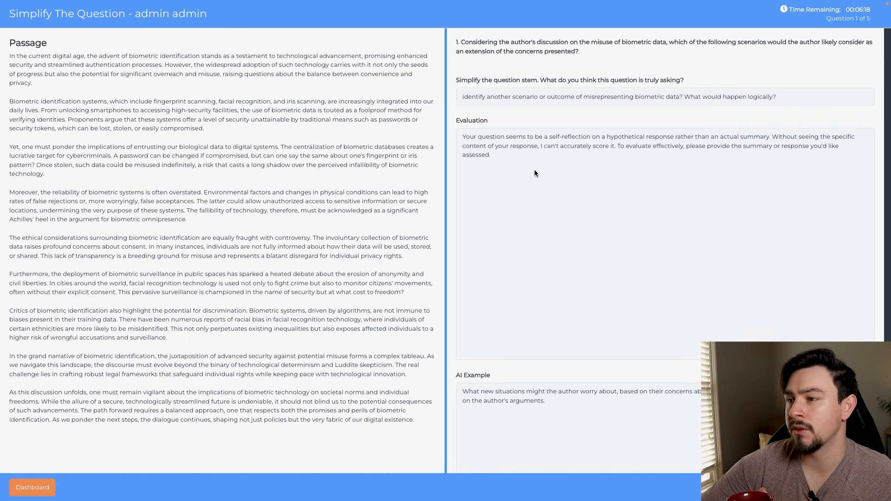
Step: Highlight phrases in the AI Evaluation of the simplified stem and move down to the AI Example
{"action": "left_click_drag", "start_coordinate": [528, 137], "coordinate": [572, 137]}
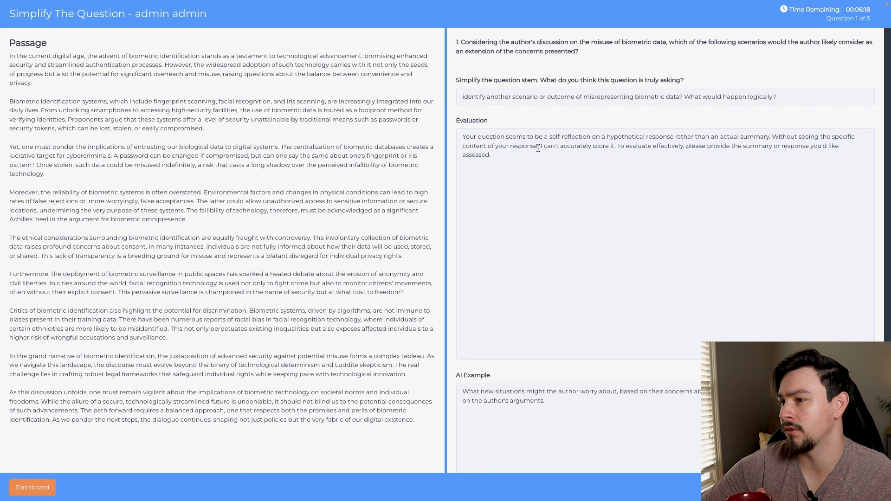
{"action": "double_click", "coordinate": [642, 146]}
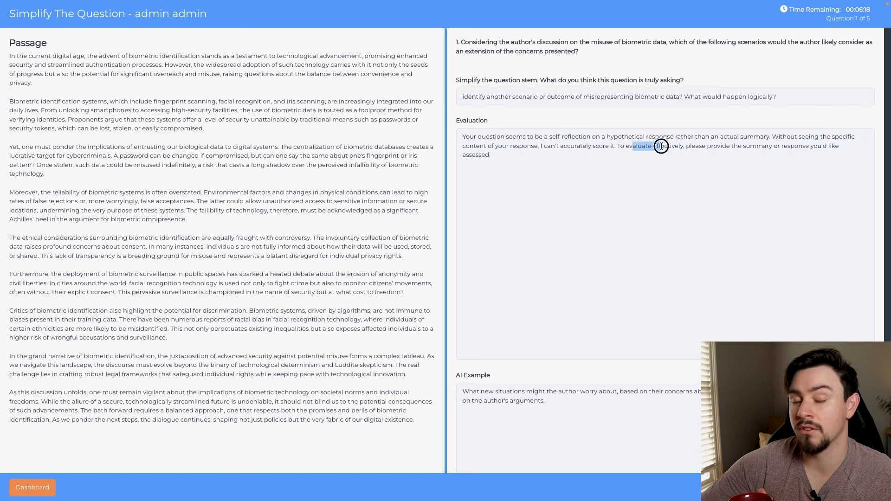
{"action": "scroll", "scroll_direction": "down", "scroll_amount": 3}
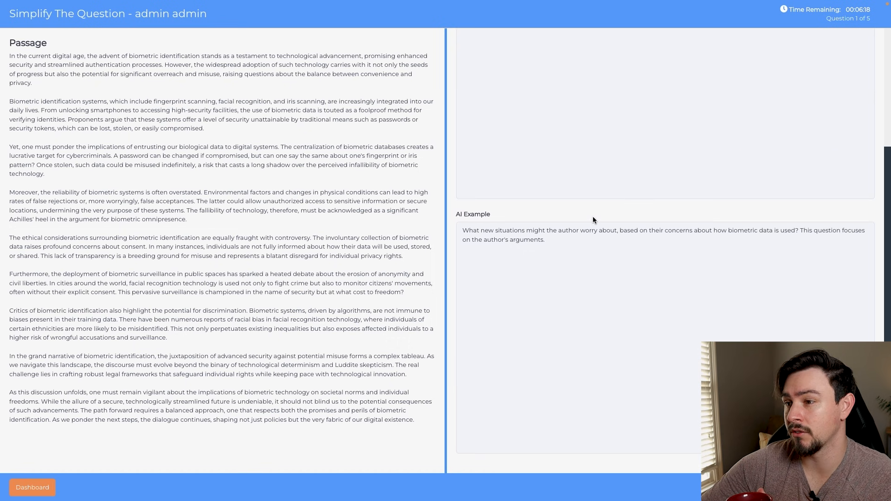
Step: Highlight the AI example question up to 'biometric data', then its closing sentence about arguments
{"action": "double_click", "coordinate": [489, 230]}
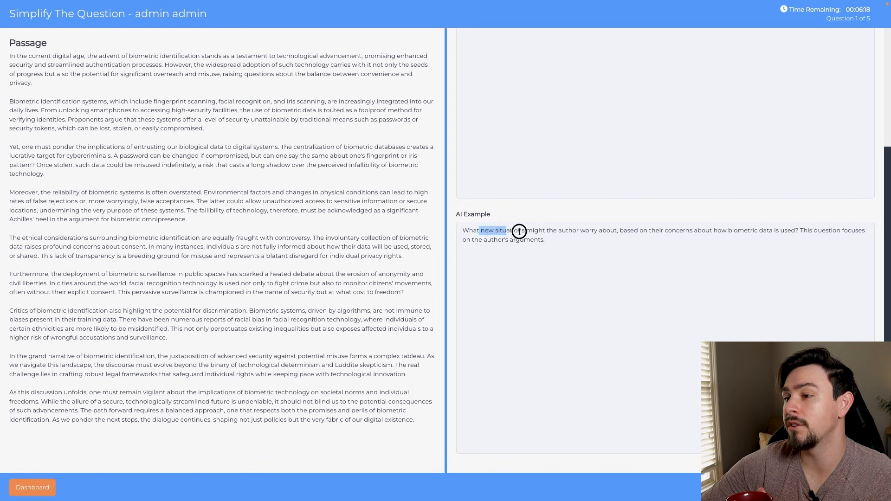
{"action": "left_click_drag", "start_coordinate": [517, 231], "coordinate": [665, 231]}
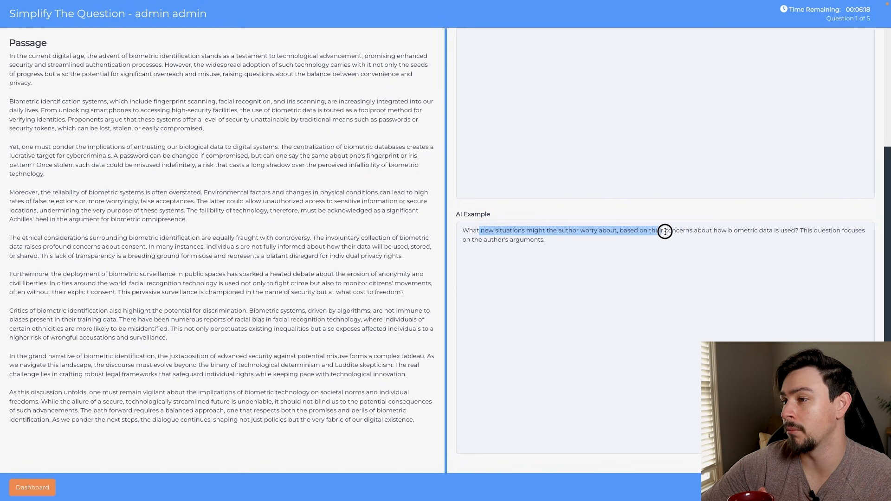
{"action": "left_click_drag", "start_coordinate": [664, 230], "coordinate": [780, 230]}
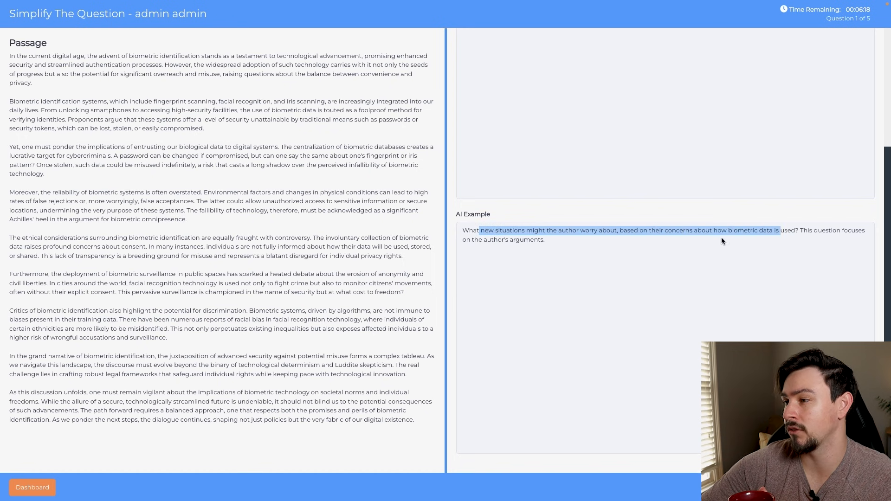
{"action": "left_click", "coordinate": [801, 231]}
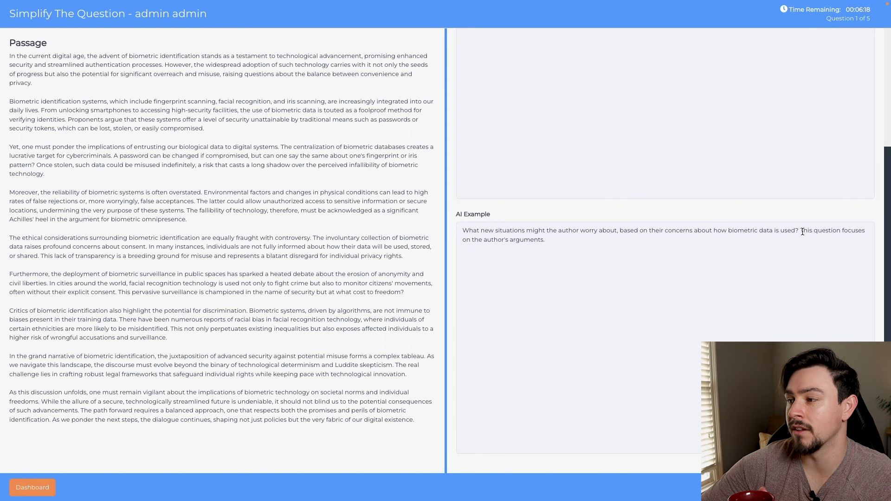
{"action": "left_click_drag", "start_coordinate": [802, 230], "coordinate": [811, 239]}
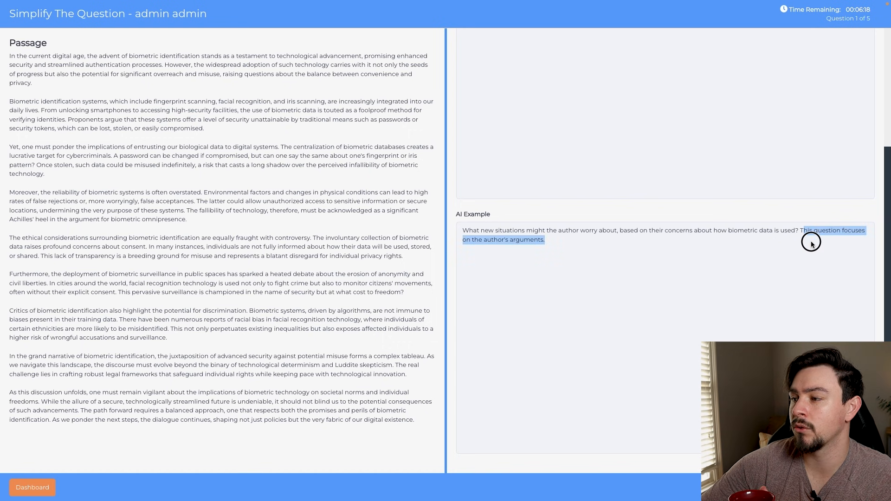
{"action": "left_click", "coordinate": [801, 230]}
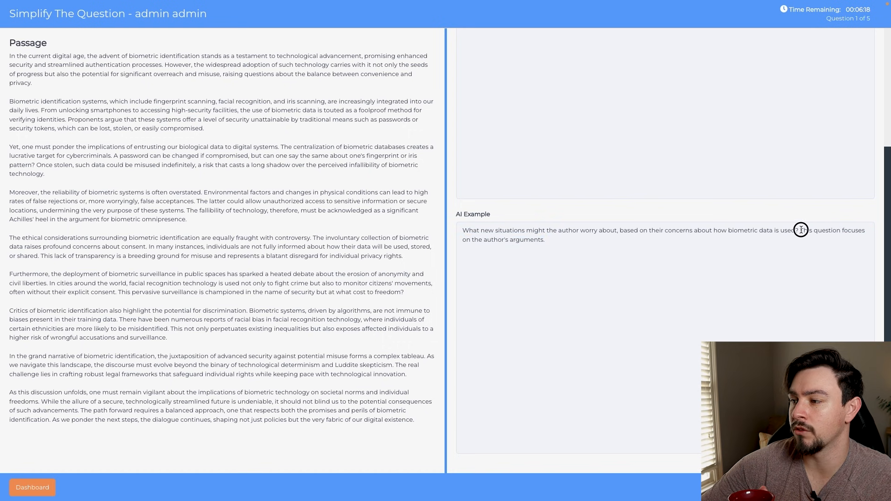
{"action": "left_click_drag", "start_coordinate": [800, 230], "coordinate": [545, 240]}
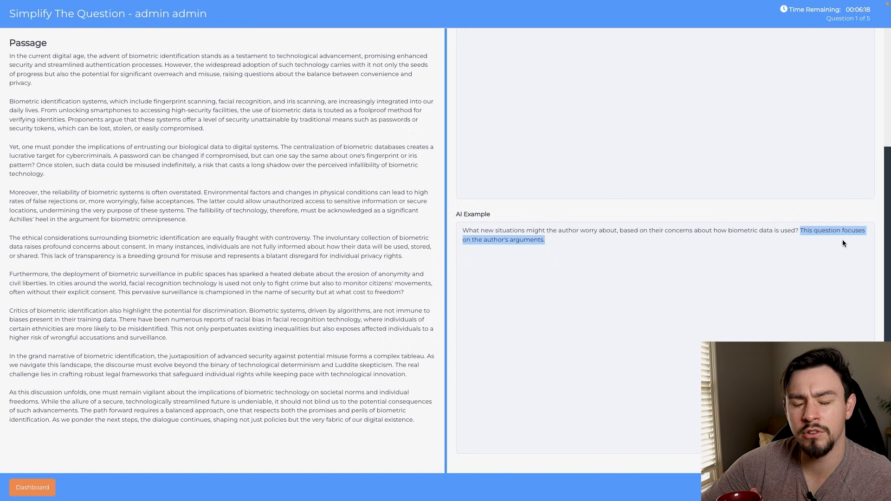
{"action": "mouse_move", "coordinate": [763, 268]}
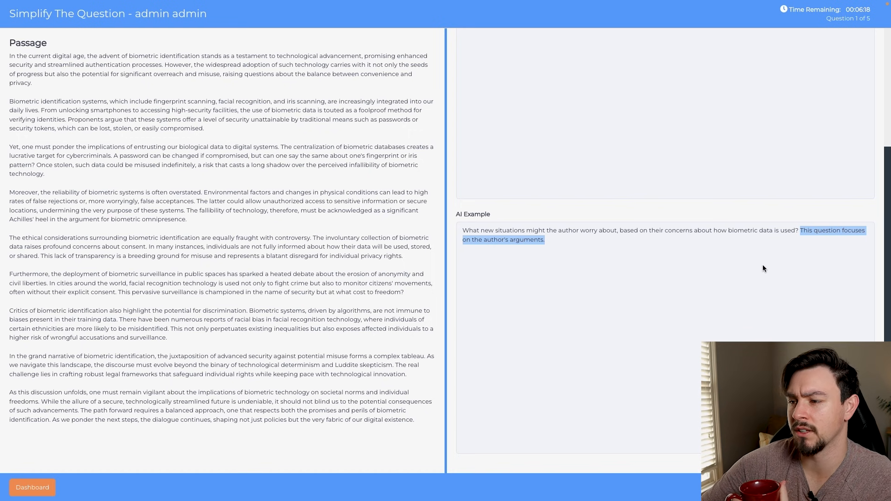
{"action": "mouse_move", "coordinate": [659, 262]}
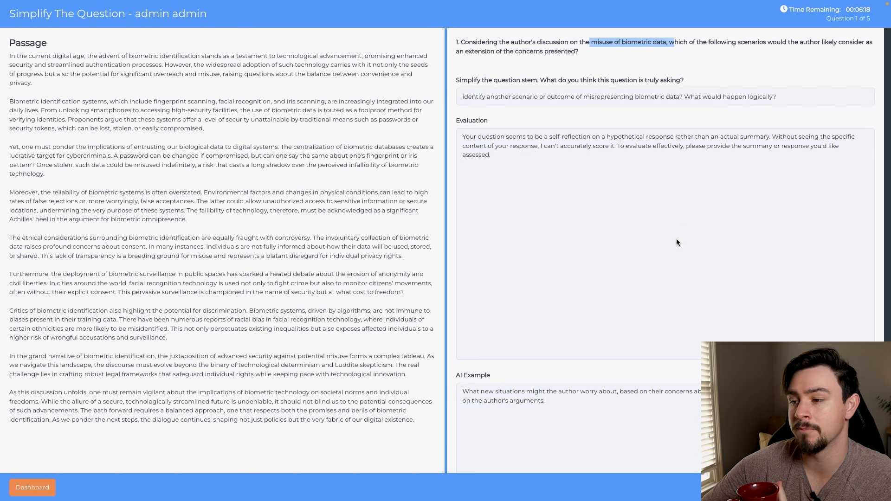
Step: Return to the dashboard and start an Unlimited Practice Passages session on student data privacy
{"action": "left_click", "coordinate": [31, 487]}
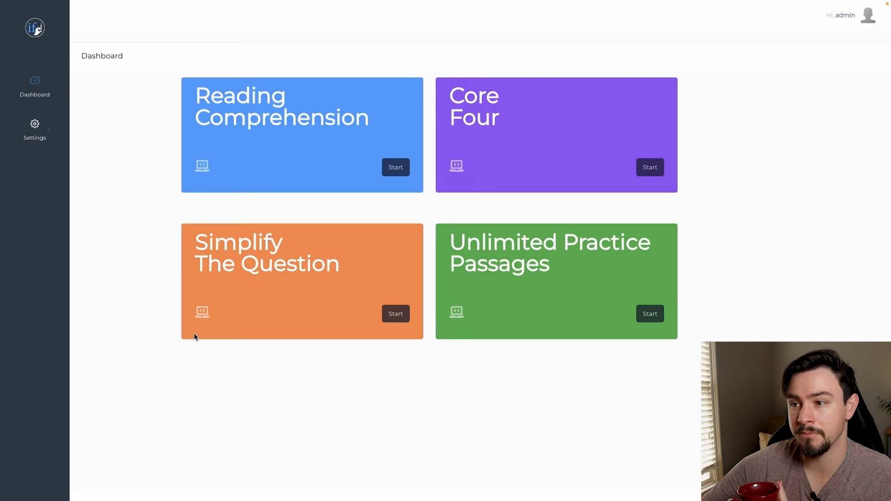
{"action": "mouse_move", "coordinate": [551, 315]}
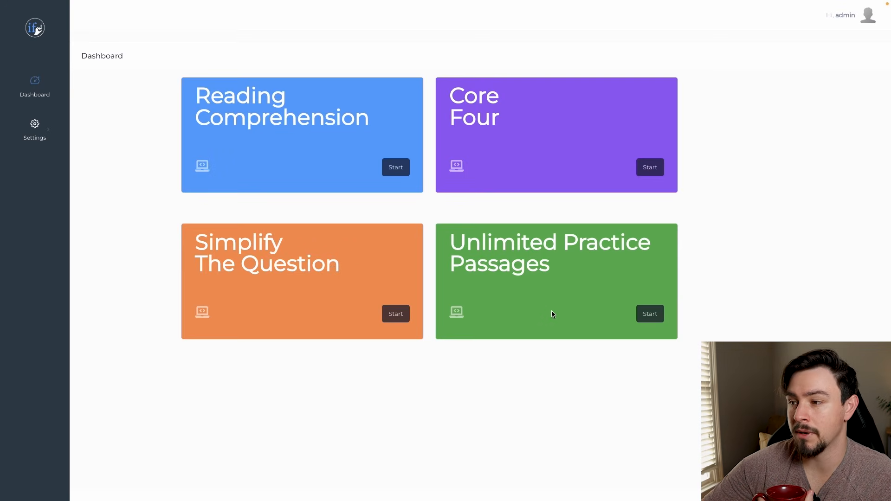
{"action": "left_click", "coordinate": [649, 312]}
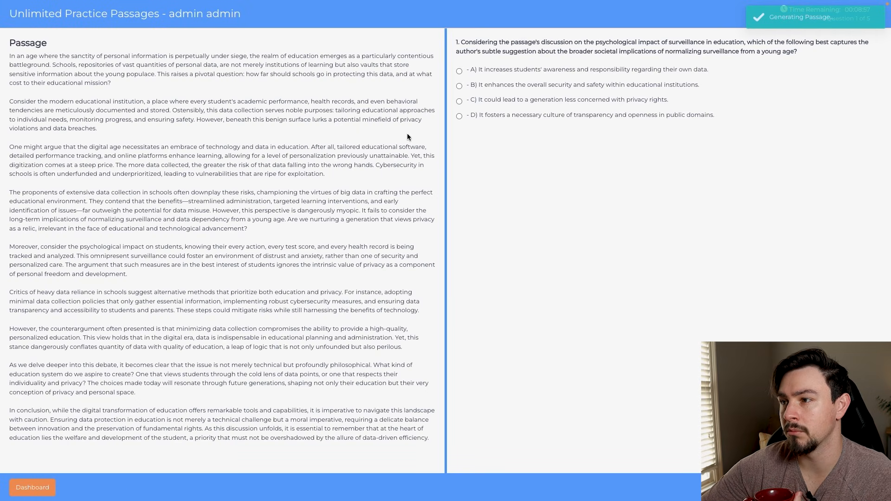
Step: Review question 5's AI evaluation identifying B as correct and return to the Dashboard
{"action": "left_click", "coordinate": [460, 71]}
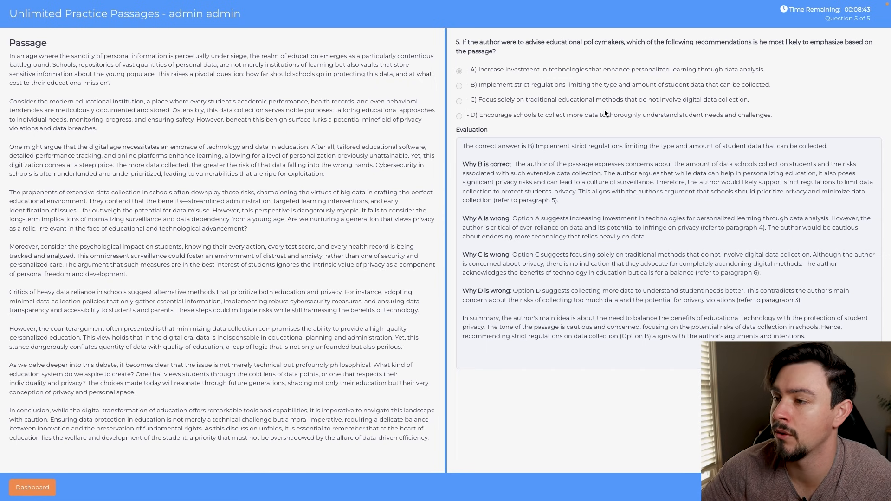
{"action": "mouse_move", "coordinate": [493, 146]}
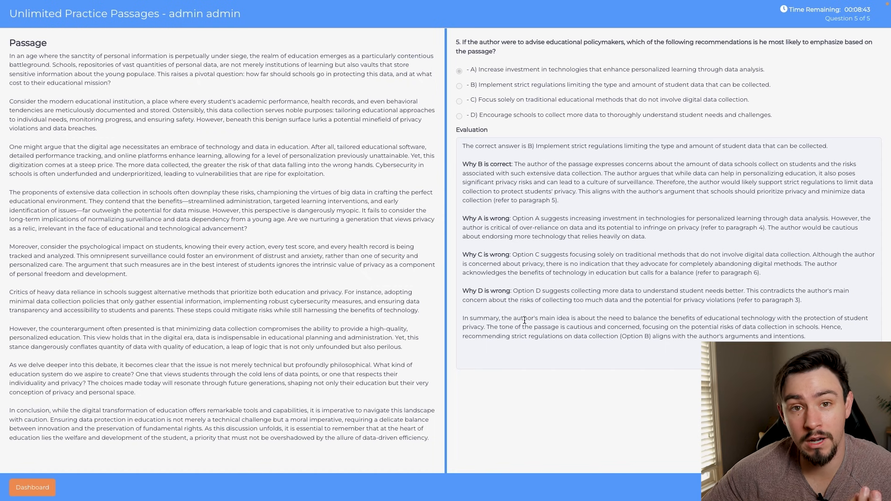
{"action": "left_click_drag", "start_coordinate": [468, 317], "coordinate": [545, 317]}
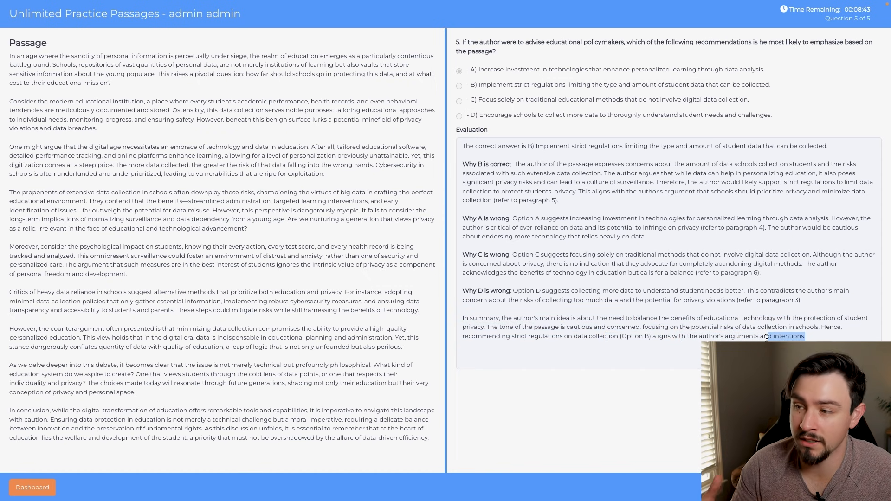
{"action": "left_click", "coordinate": [32, 487]}
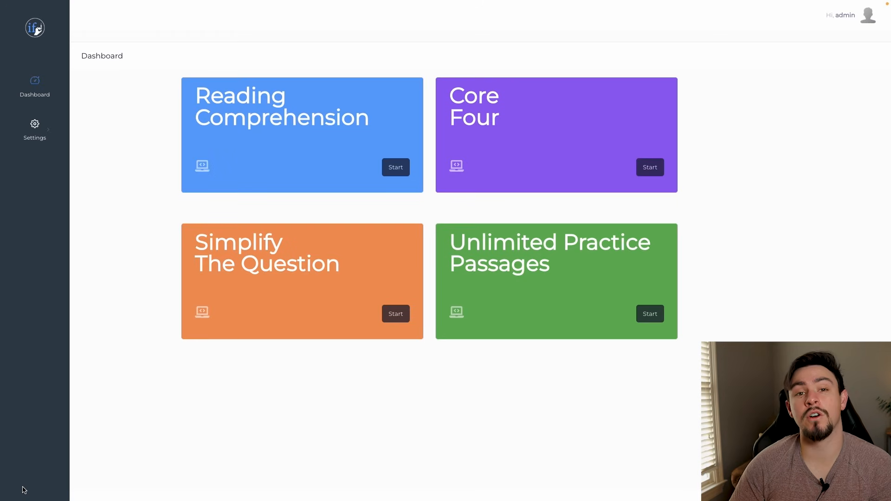